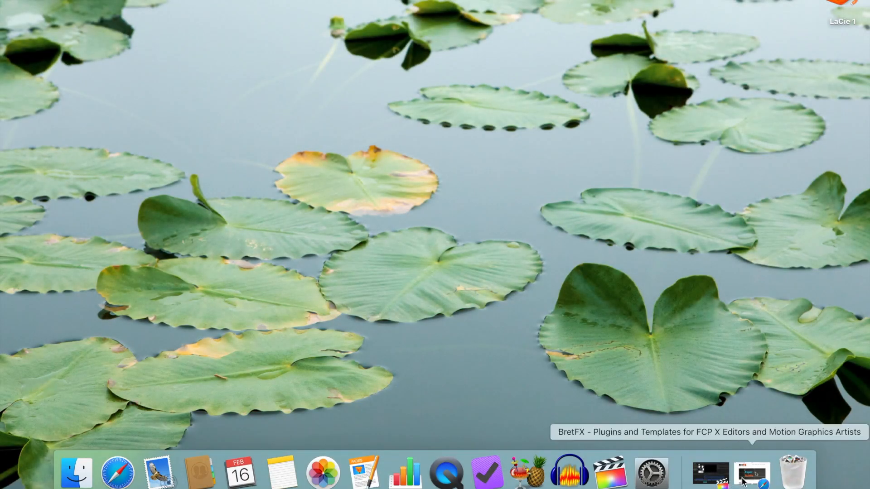
Bring up the BretFX plugins site and browse its featured slideshow to Speech Bubble
click(750, 475)
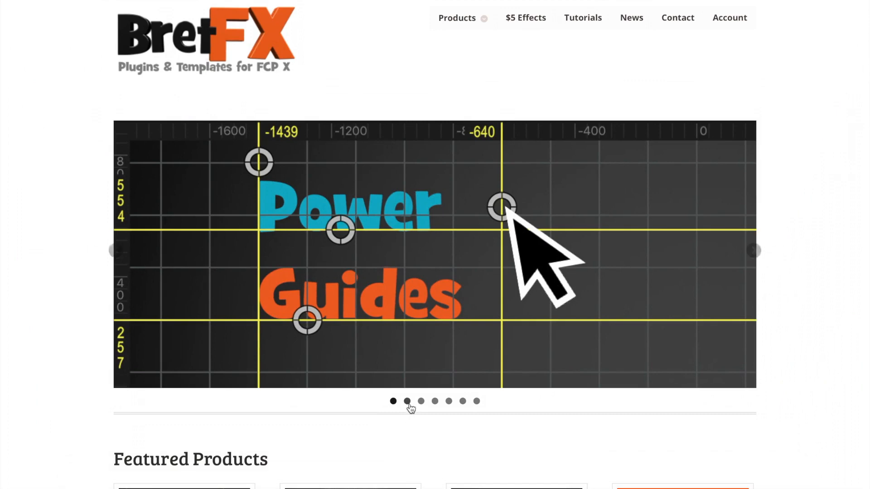
click(420, 401)
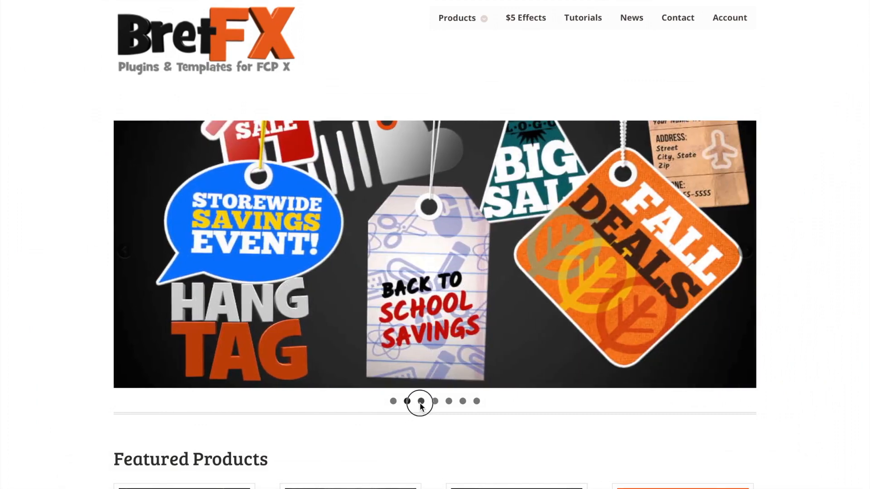
click(434, 400)
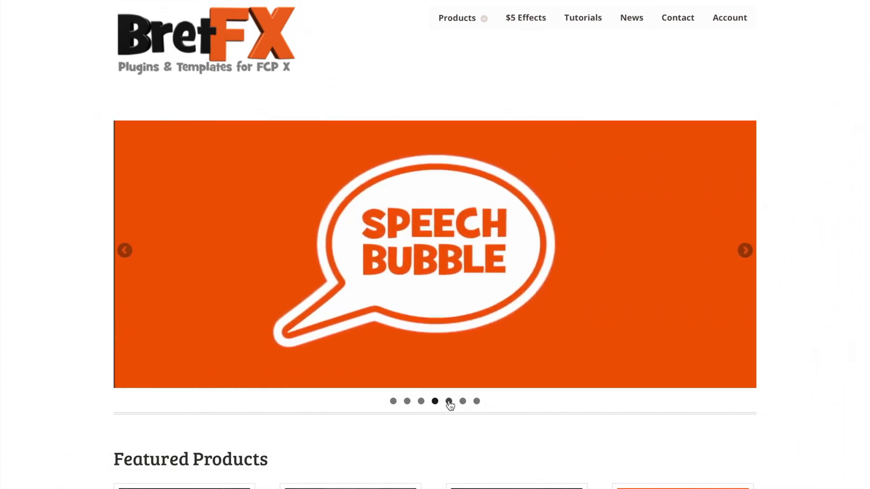
click(462, 400)
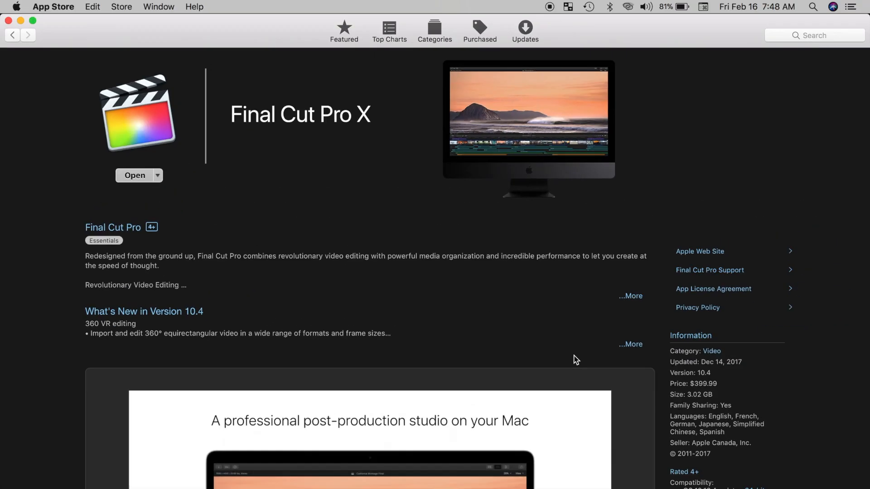
mouse_move(526, 332)
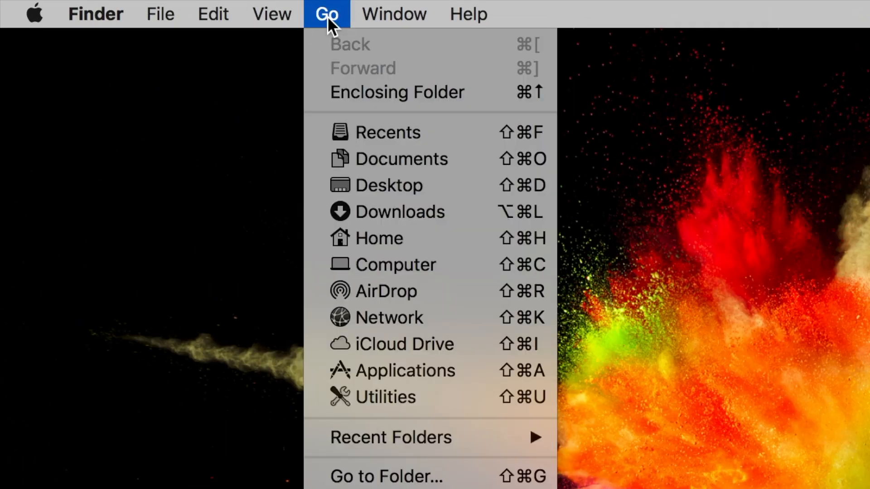
Go to the home folder and open Movies, showing Final Cut Backups and iMovie items
click(378, 238)
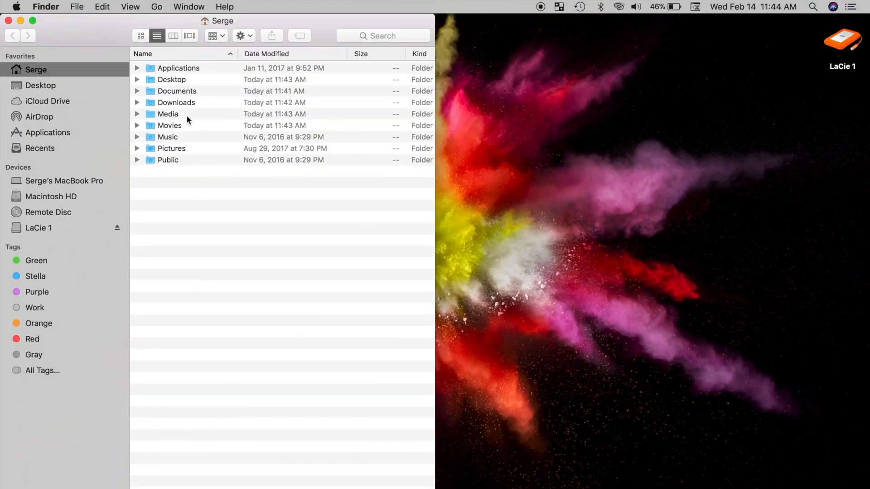
key(shift+cmd+h)
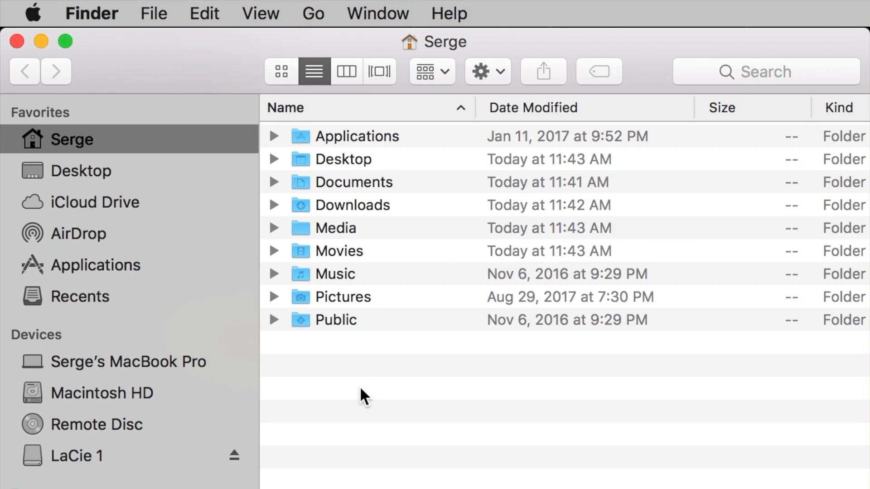
mouse_move(355, 259)
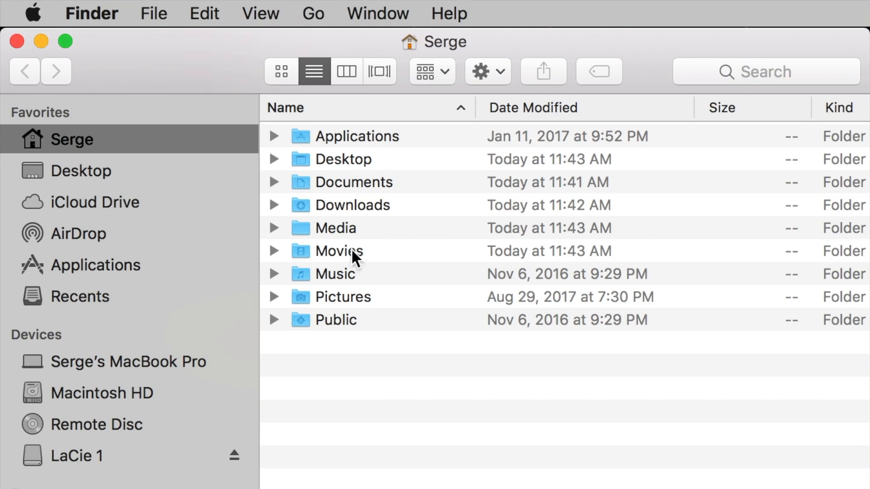
double_click(338, 250)
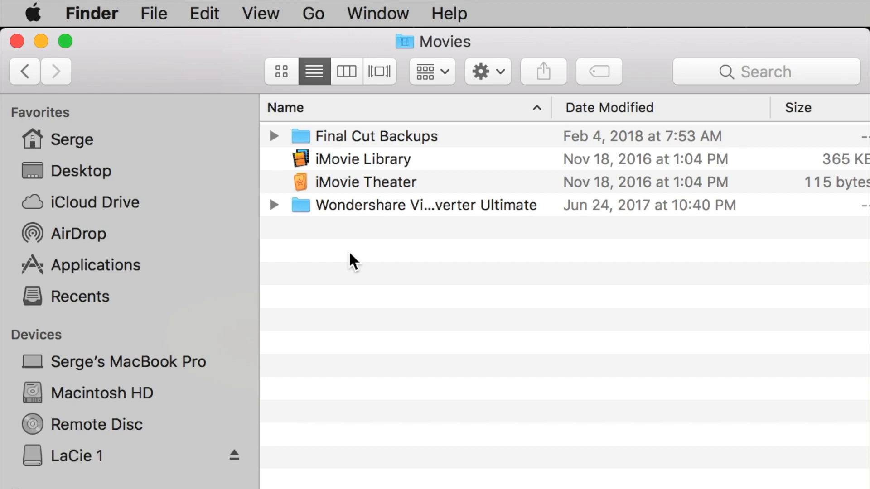
Create a new folder named Motion Templates in Movies and open its info window
right_click(353, 259)
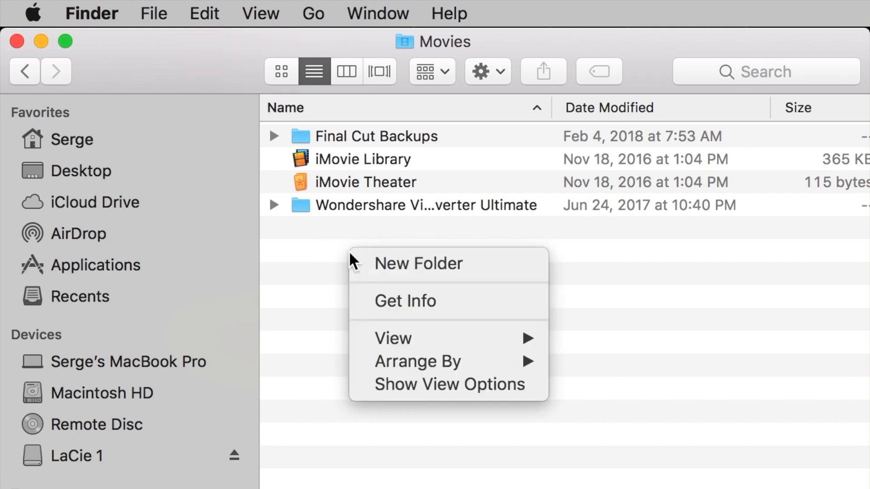
click(418, 263)
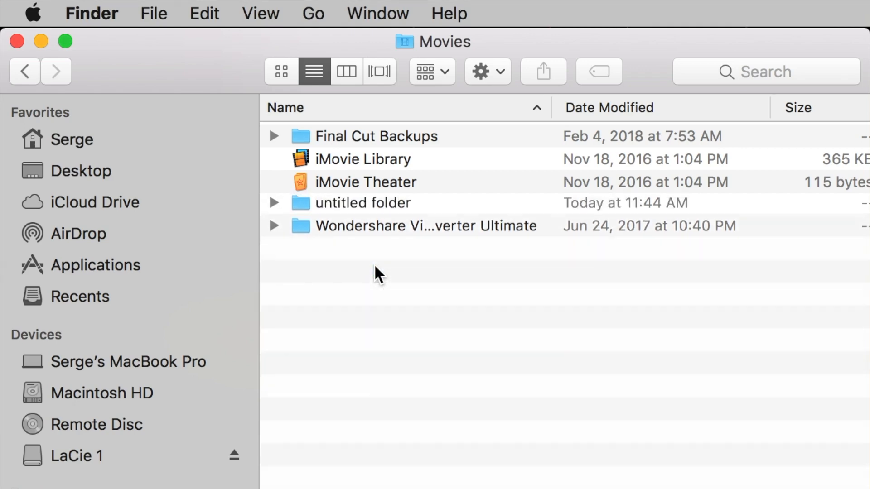
click(363, 202)
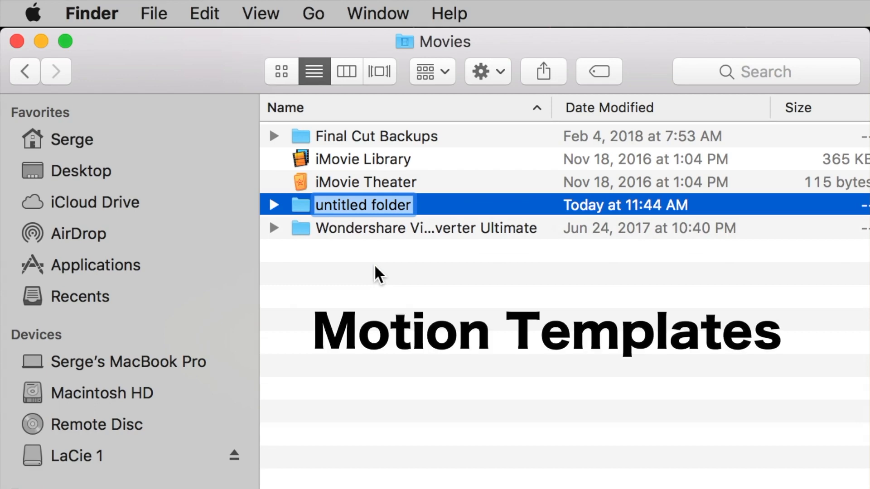
text(Motion Templates)
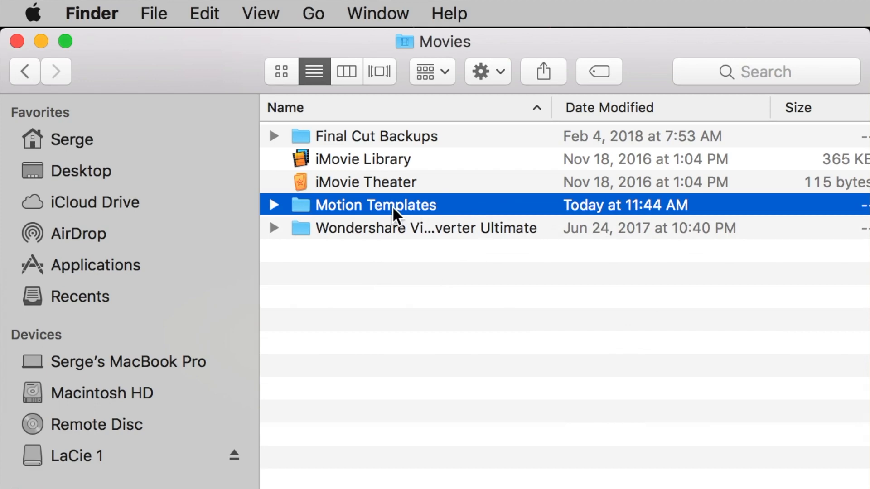
key(cmd+i)
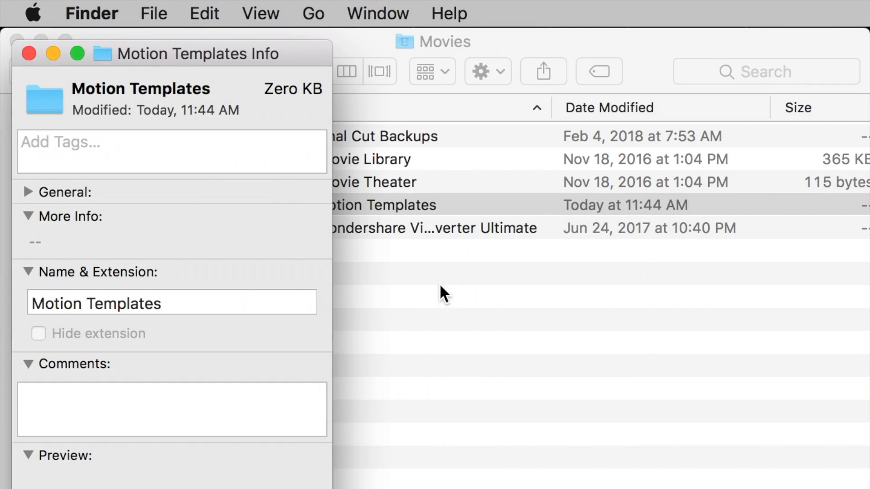
Append .localized to the Motion Templates folder name and close its info window
text(.lo)
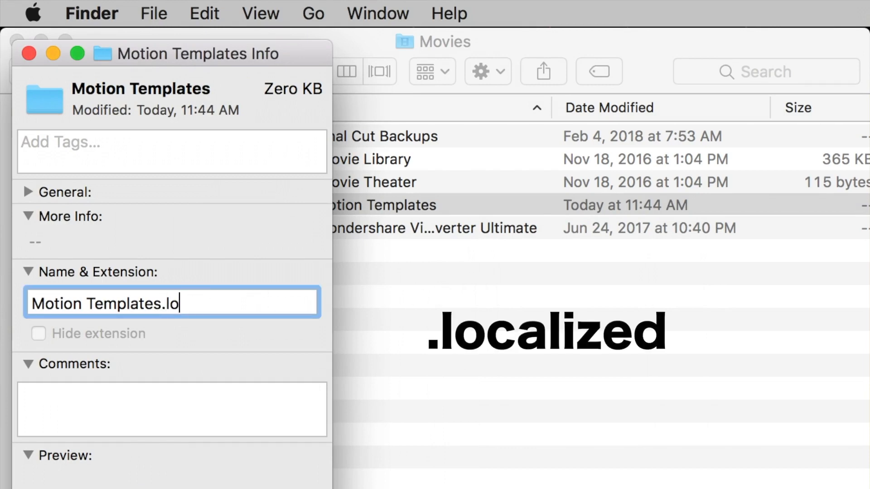
text(calized)
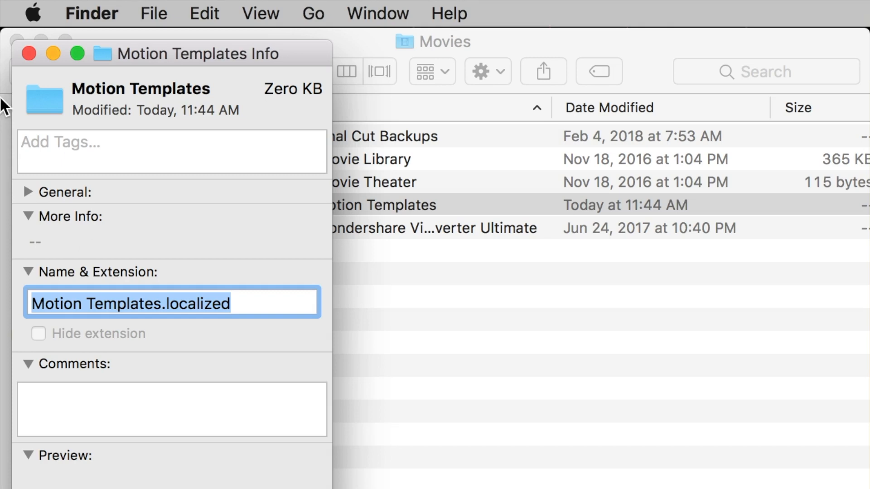
click(29, 54)
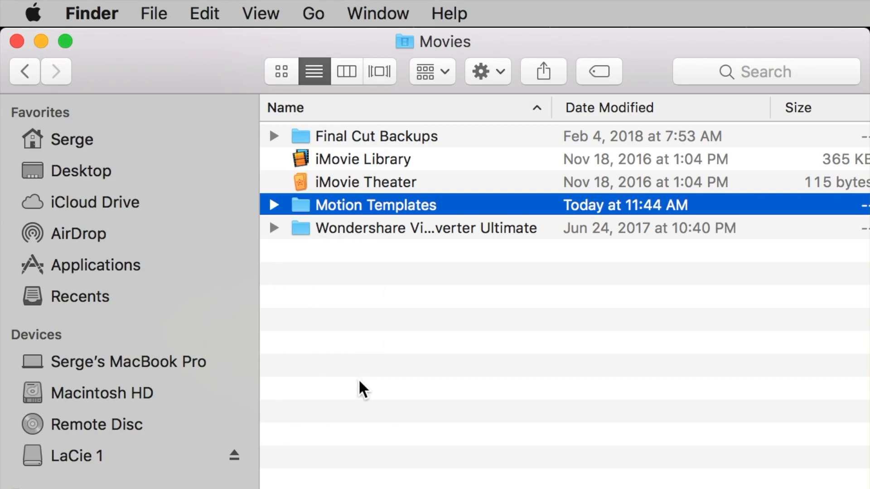
Inside Motion Templates, create a Titles folder and add .localized in its Get Info name
double_click(375, 205)
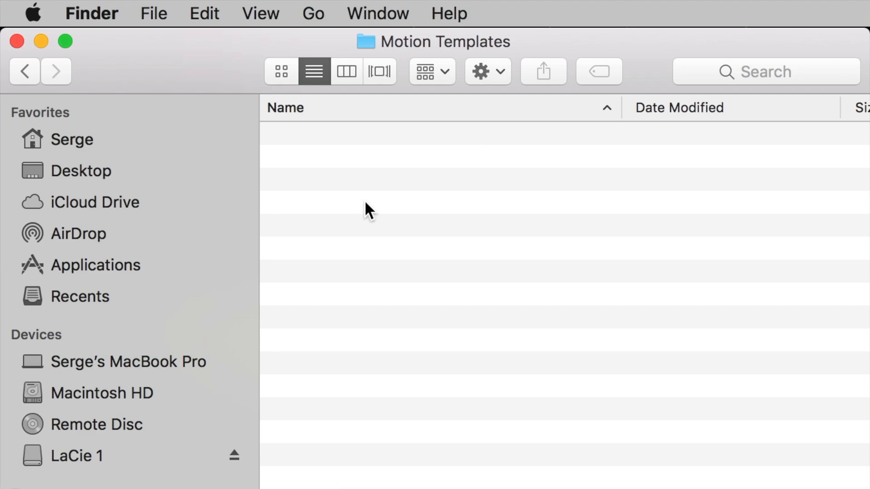
mouse_move(352, 242)
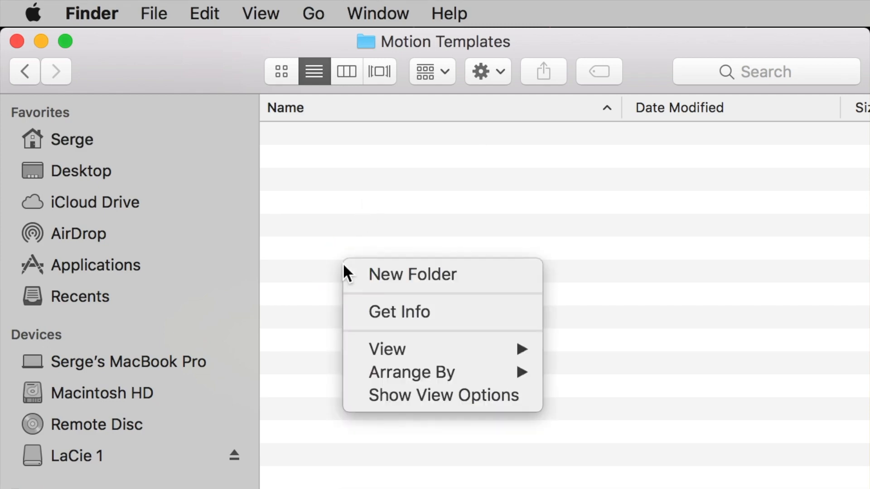
click(412, 275)
text(Titles)
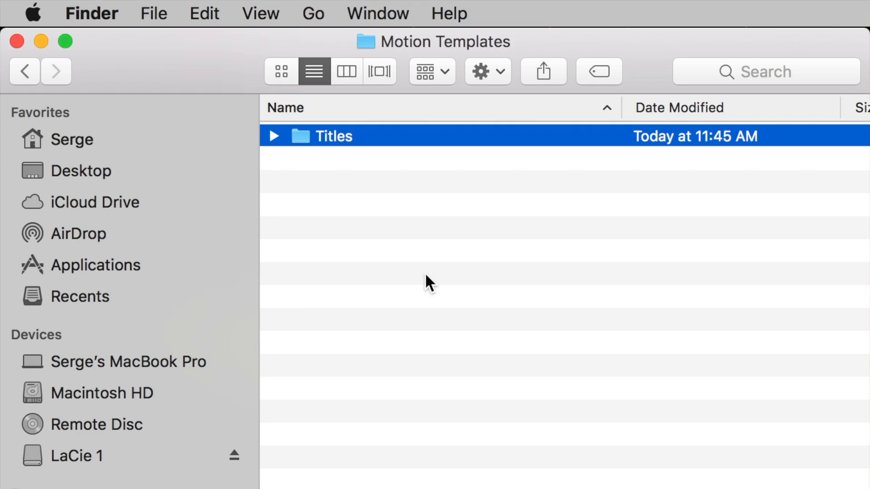
mouse_move(321, 149)
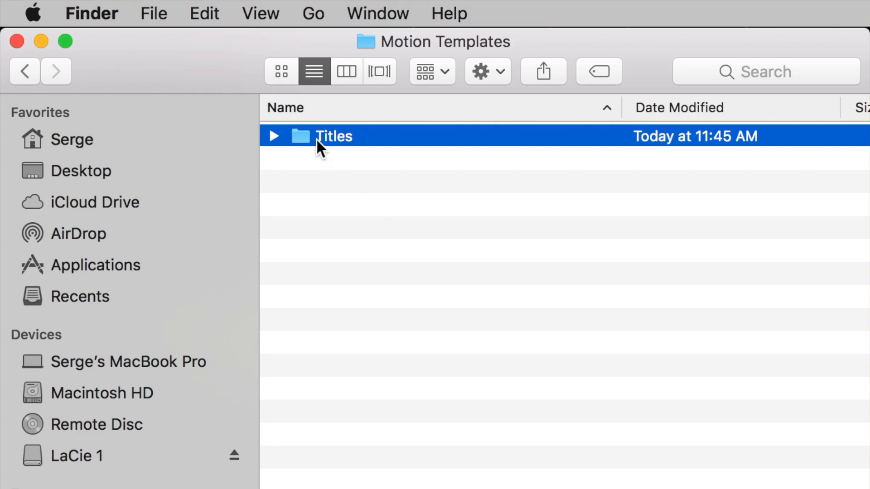
right_click(333, 136)
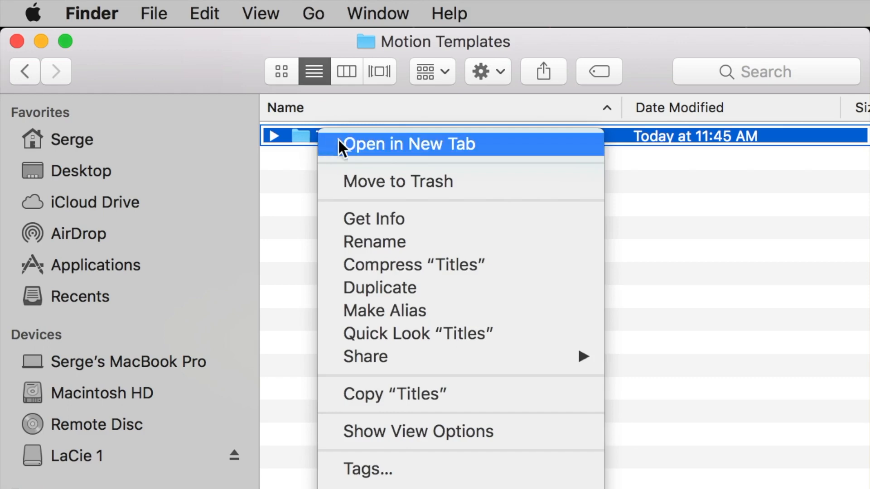
click(373, 218)
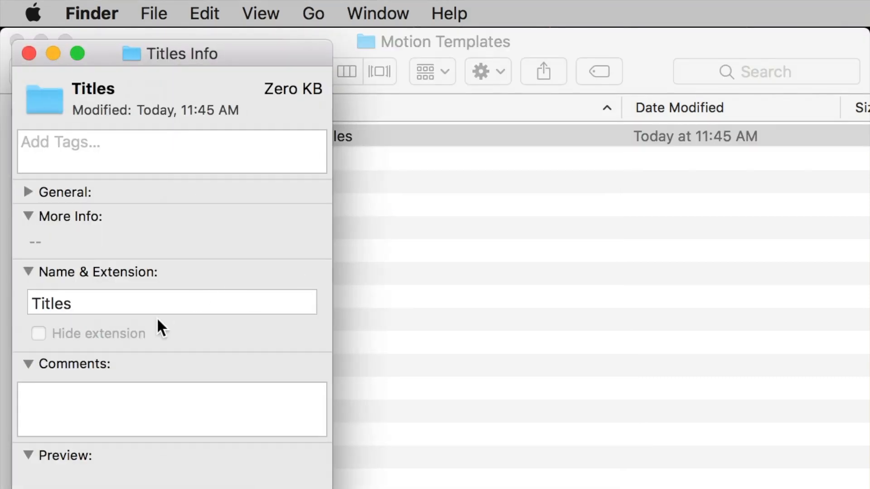
text(.localize)
text(Eff)
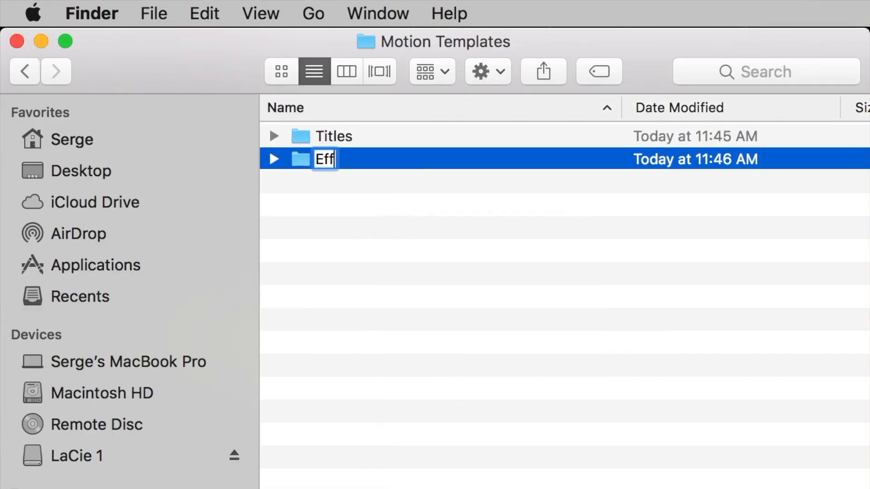
Confirm the Effects and Transitions folder names alongside Generators and Titles in Motion Templates
key(Return)
text(Transitions)
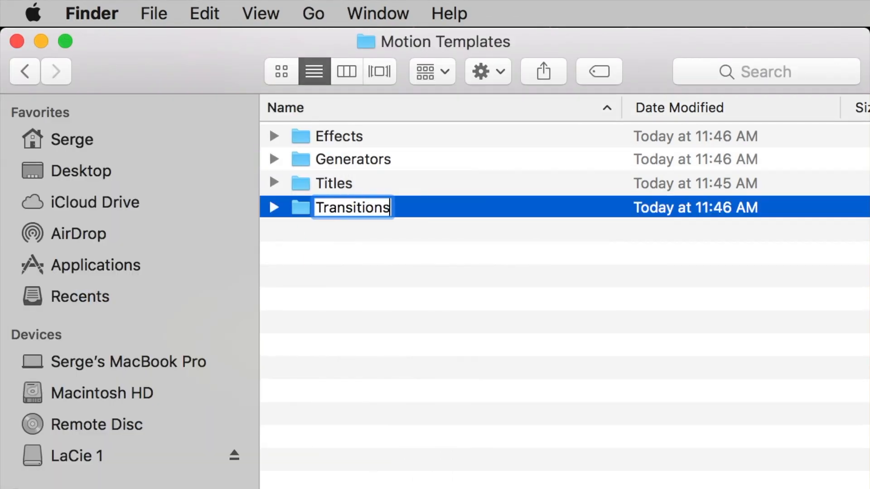
key(Return)
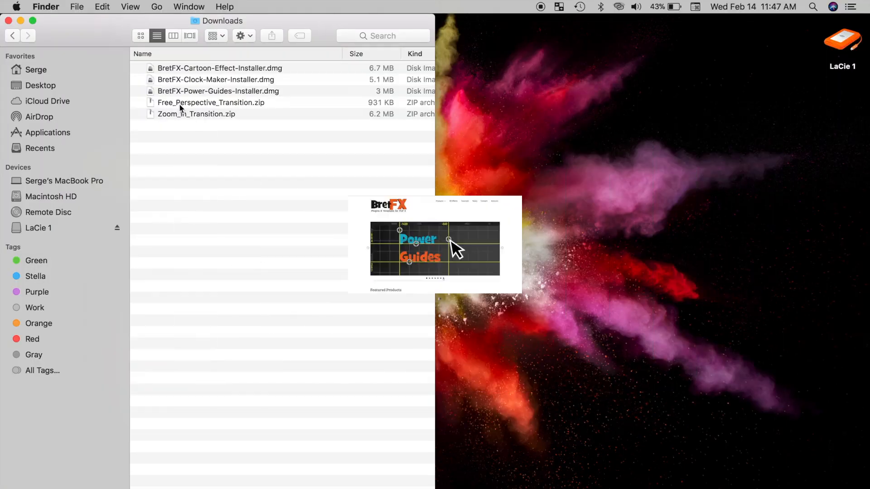
Mount BretFX-Power-Guides-Installer.dmg from Downloads to display its license agreement
click(218, 91)
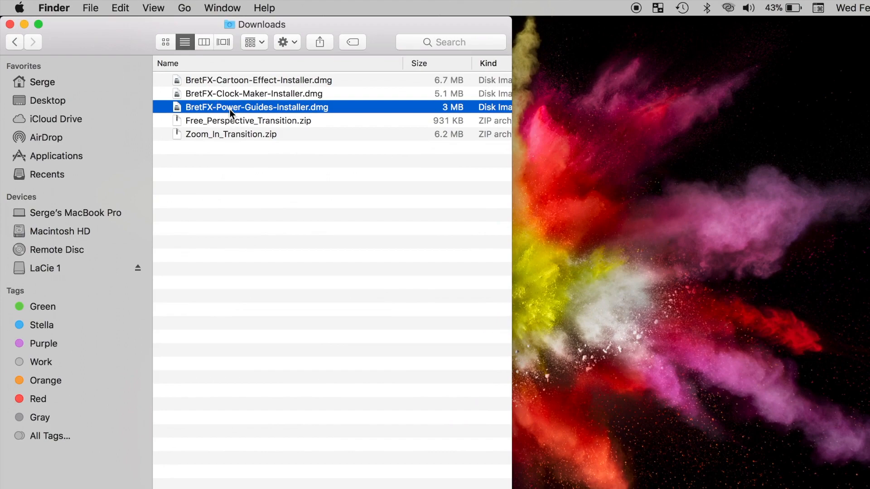
double_click(257, 107)
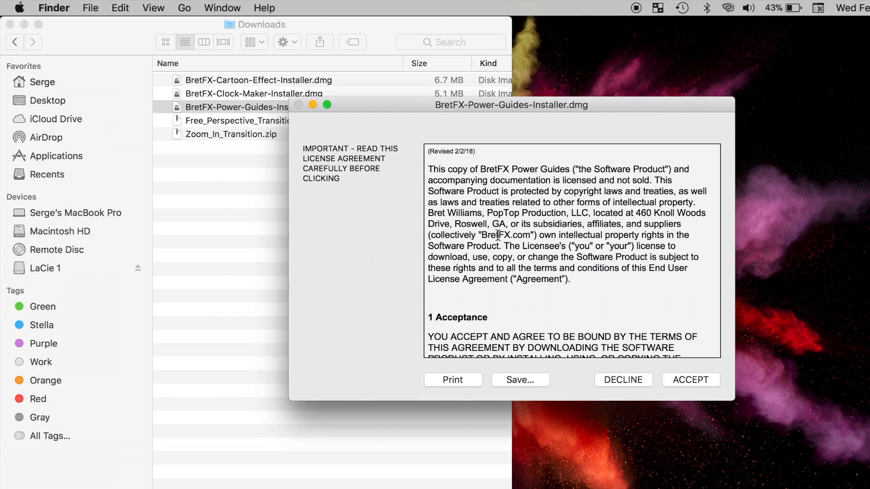
Accept the license, run Power Guides Installer.pkg to completion, and trash the installer
click(690, 380)
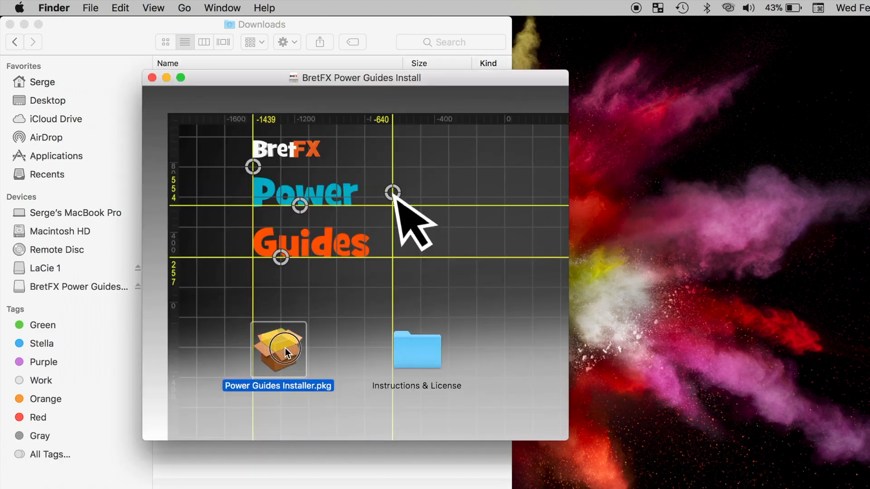
double_click(279, 350)
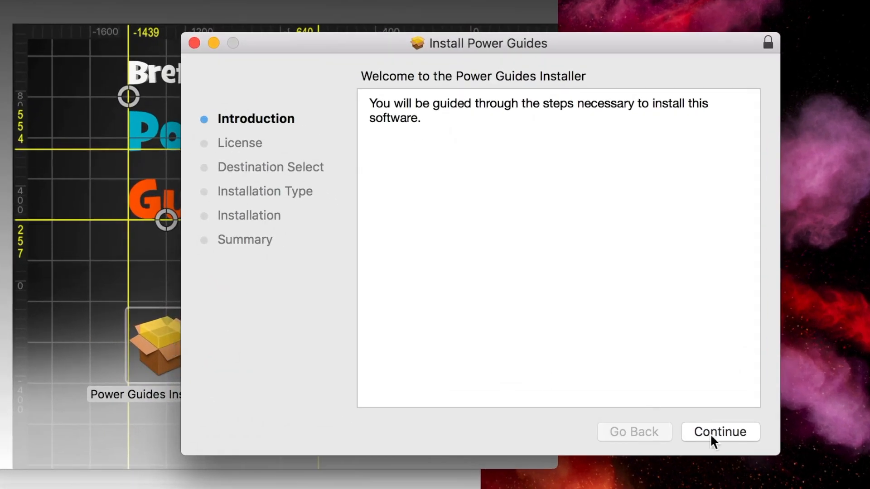
click(720, 432)
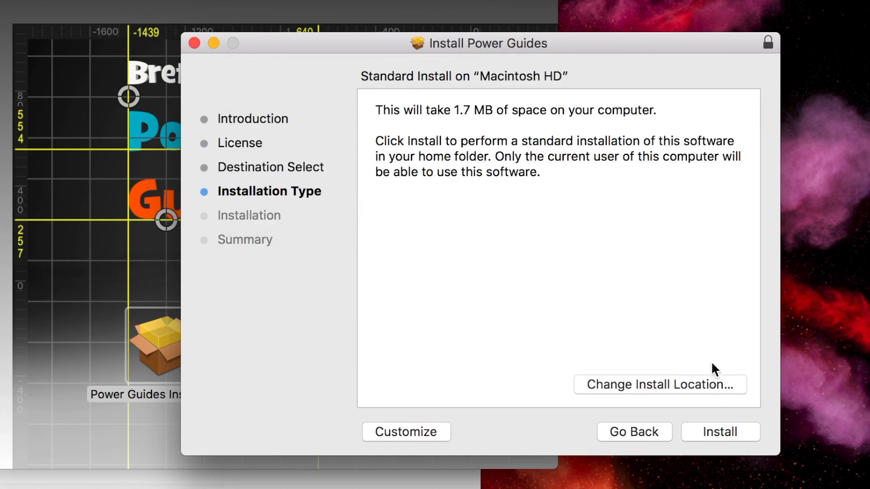
click(719, 432)
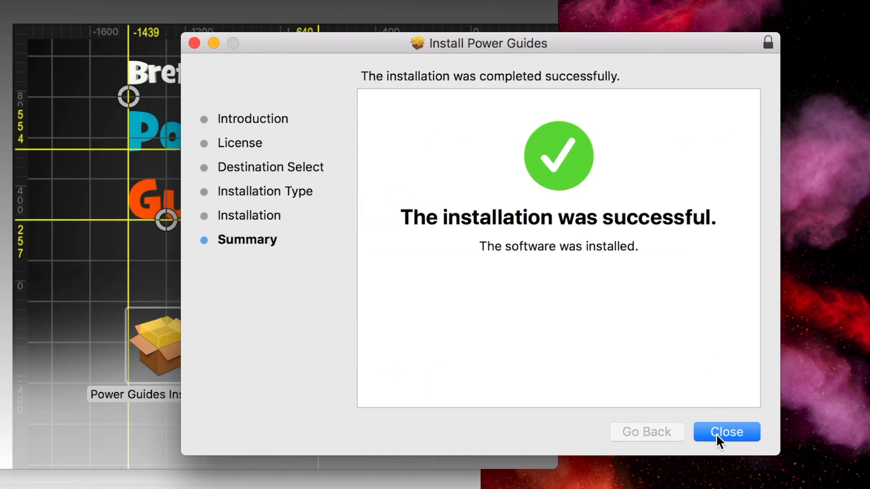
click(727, 431)
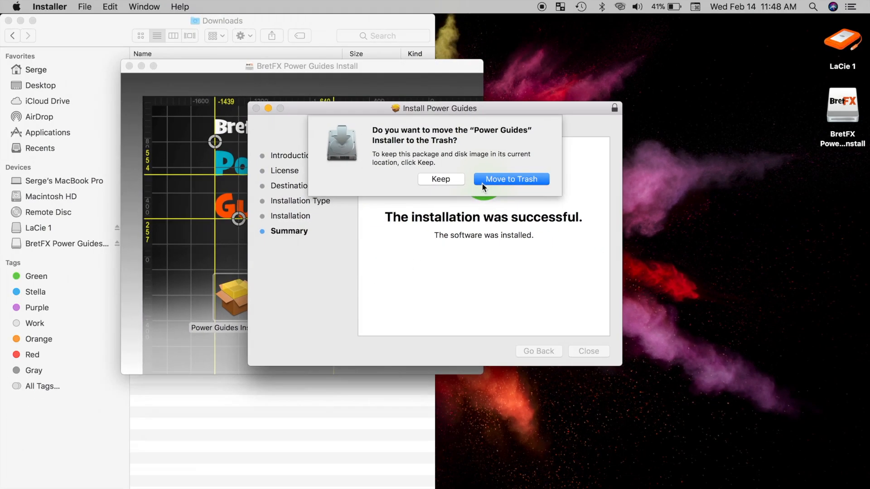
click(510, 178)
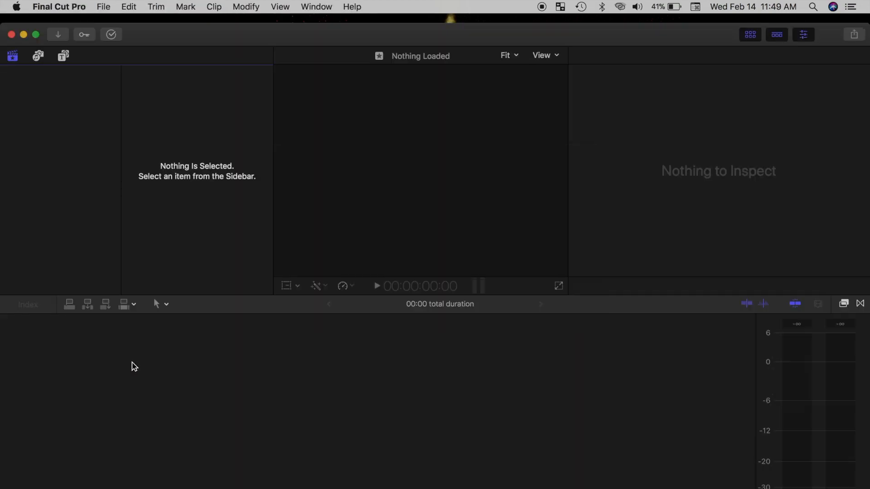
In Final Cut Pro's Titles and Generators sidebar, view BretFX Power Guides, then close the window
click(64, 168)
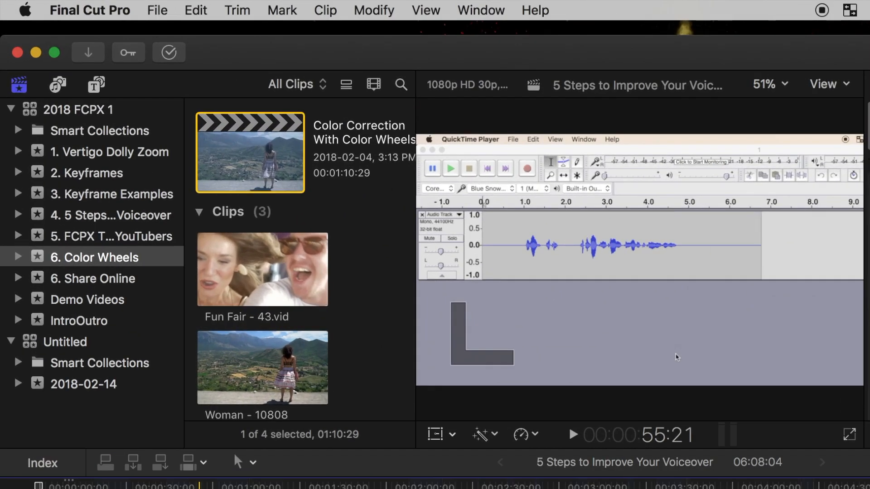
click(95, 85)
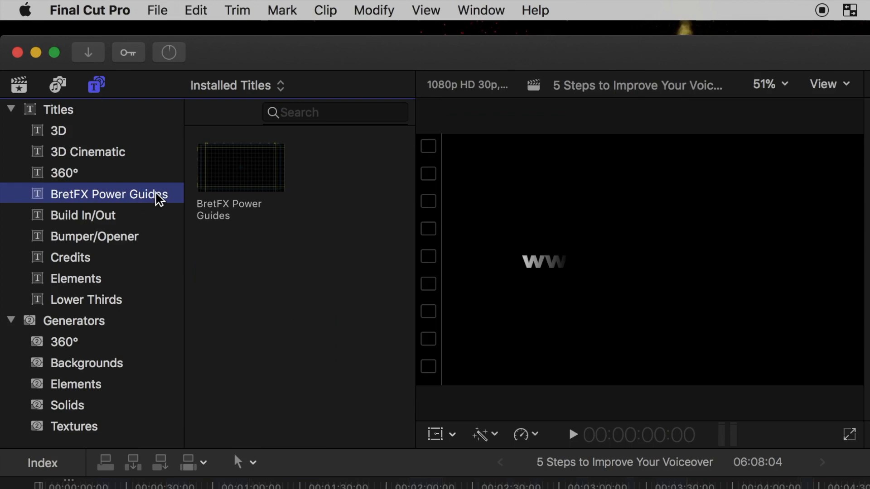
click(240, 166)
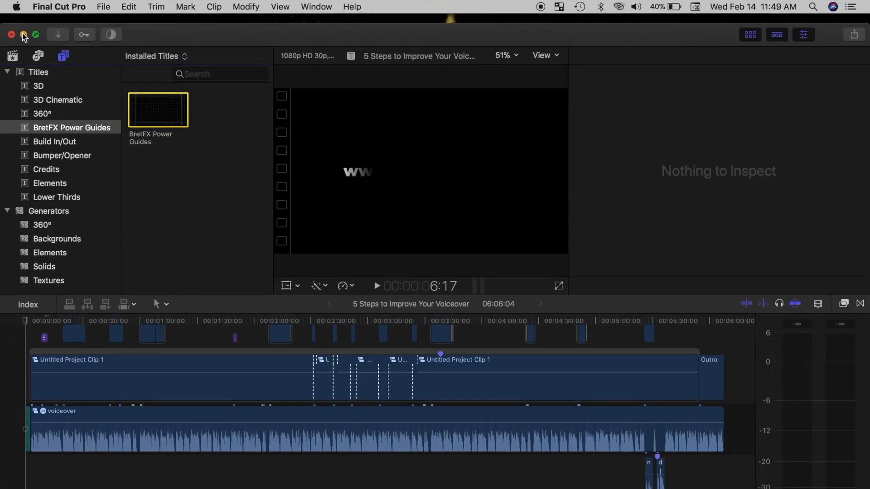
click(24, 34)
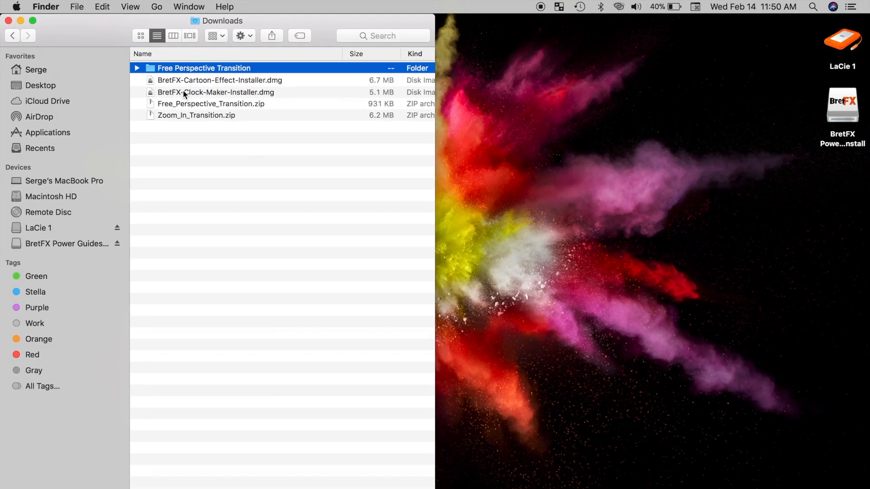
Open a new Finder window and move Free Perspective Transition into Motion Templates' Transitions folder
key(cmd+n)
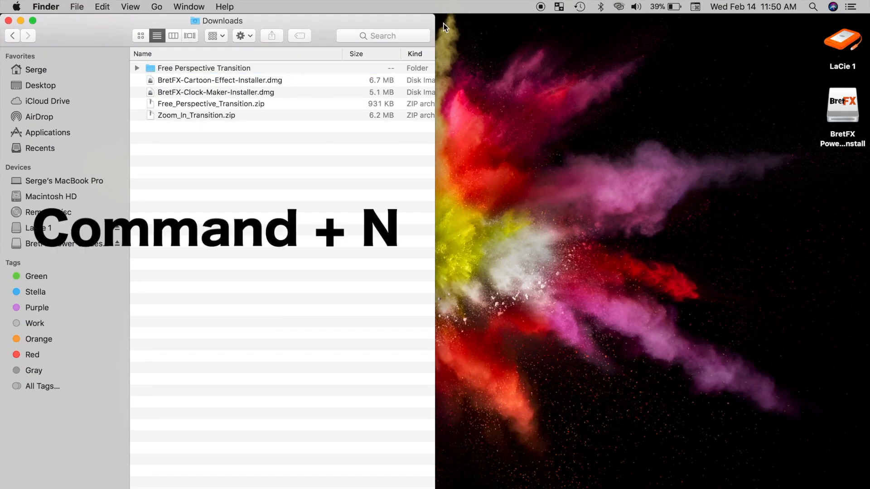
key(cmd+n)
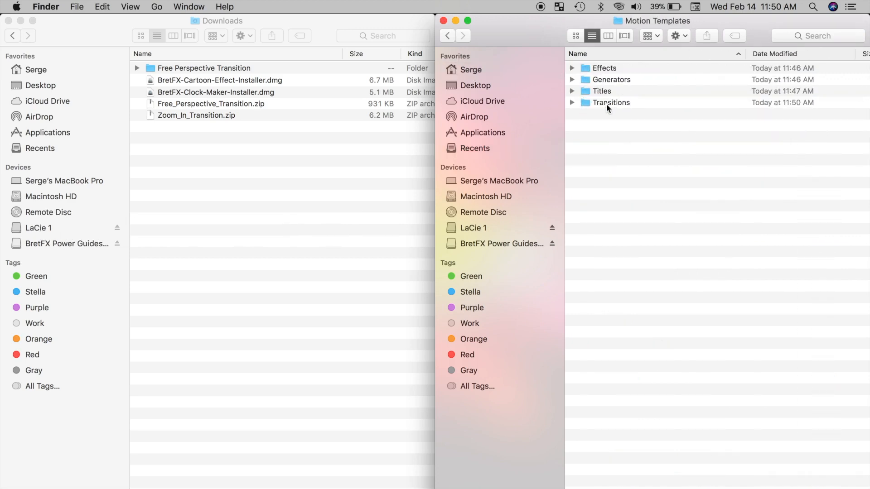
click(203, 67)
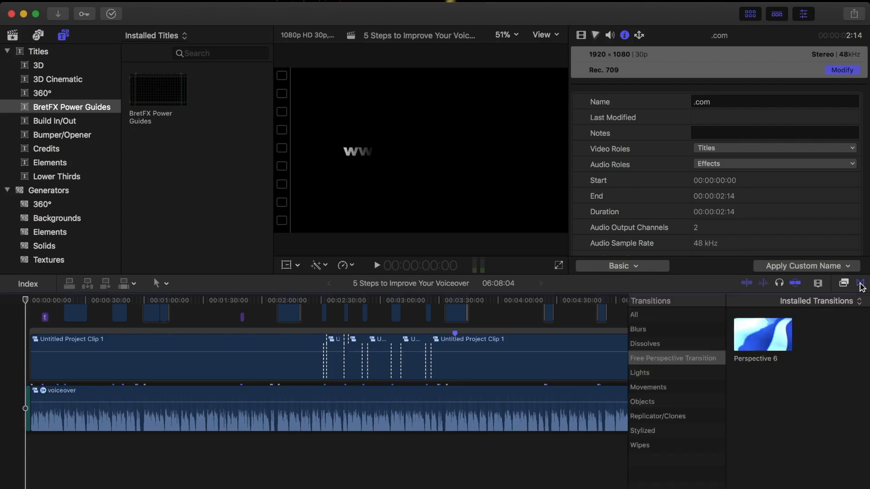
Open the Transitions browser to find Free Perspective Transition with Perspective 6
click(761, 334)
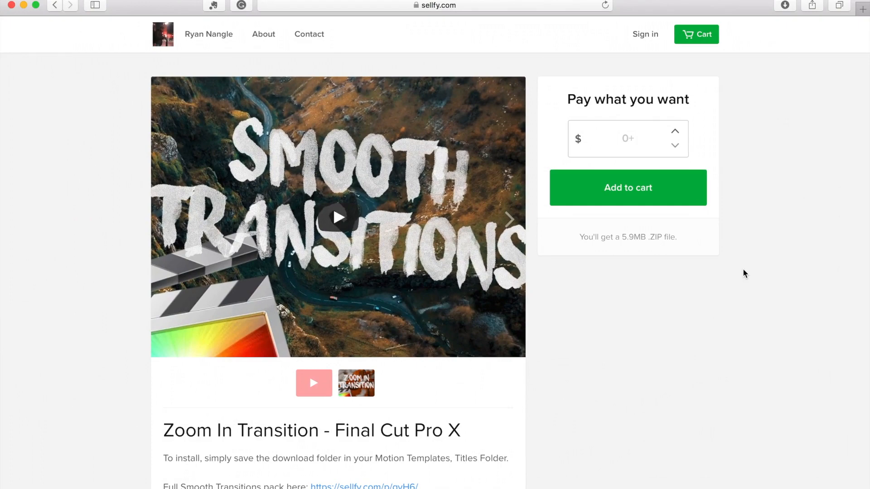
Scroll the Zoom In Transition page to the Motion Templates Titles install instructions
scroll(down, 3)
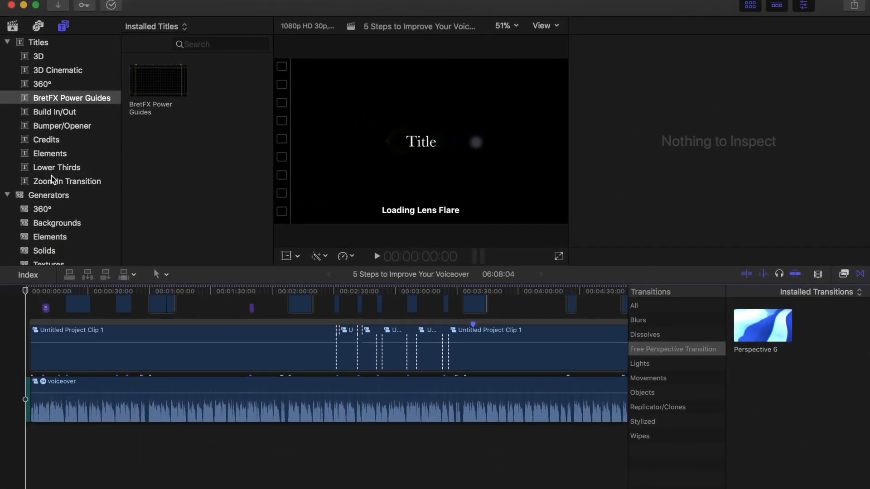
Select the Zoom In Transition title category to see Zoom In 1 and Zoom In 2
click(67, 181)
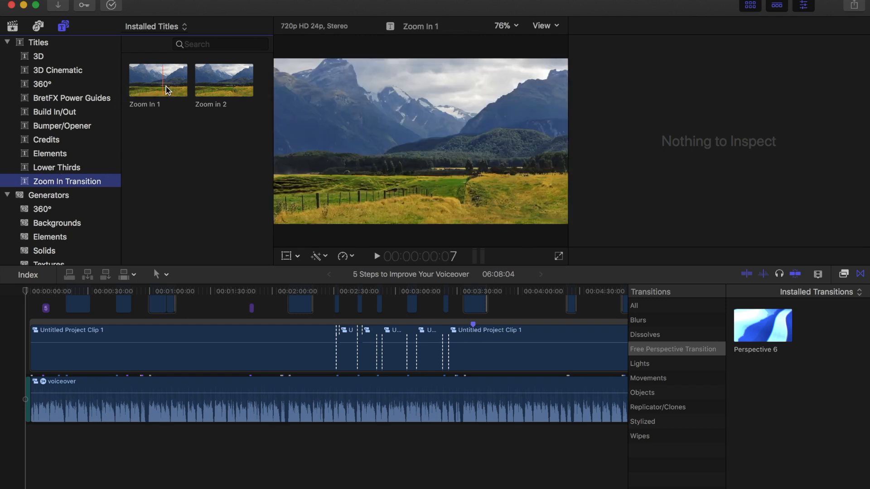
mouse_move(172, 86)
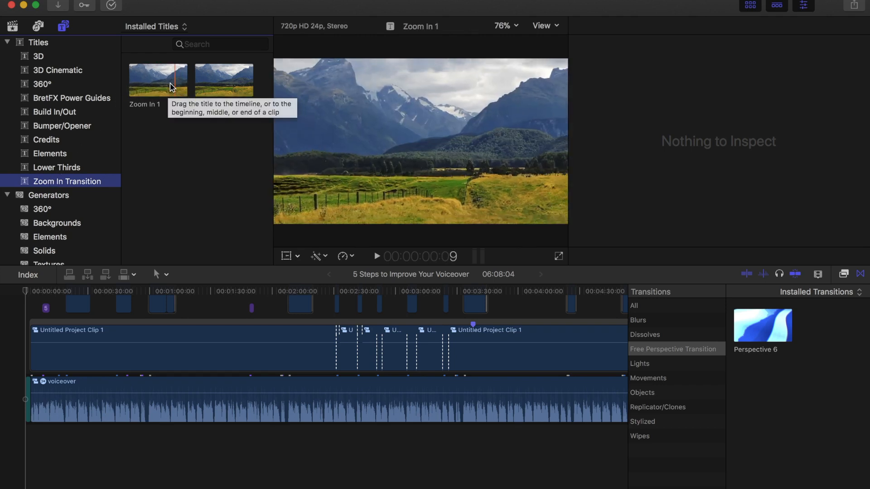
mouse_move(224, 80)
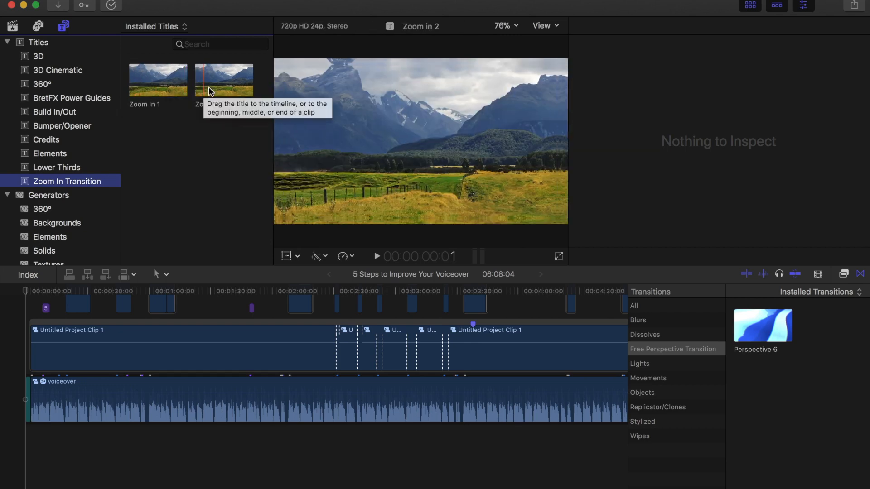
mouse_move(200, 91)
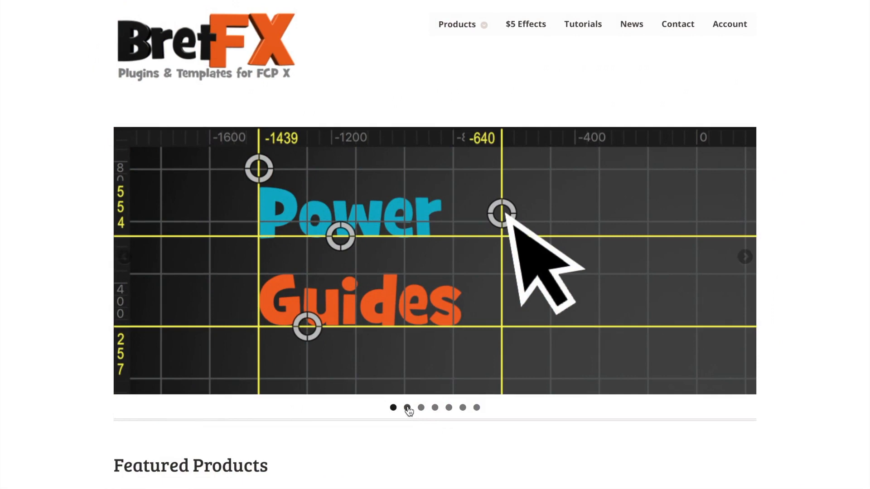
Step the homepage showcase through Hang Tag, Speech Bubble, Cartoon Panel and Word Cloud slides
click(421, 407)
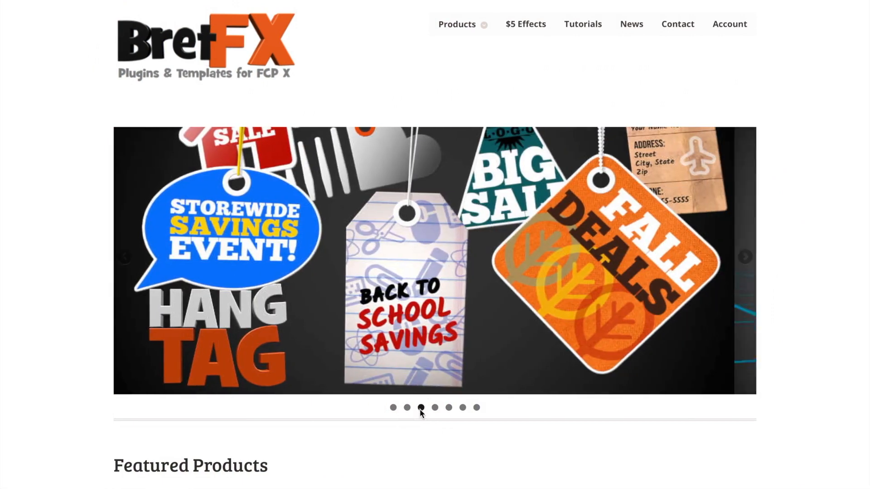
click(435, 408)
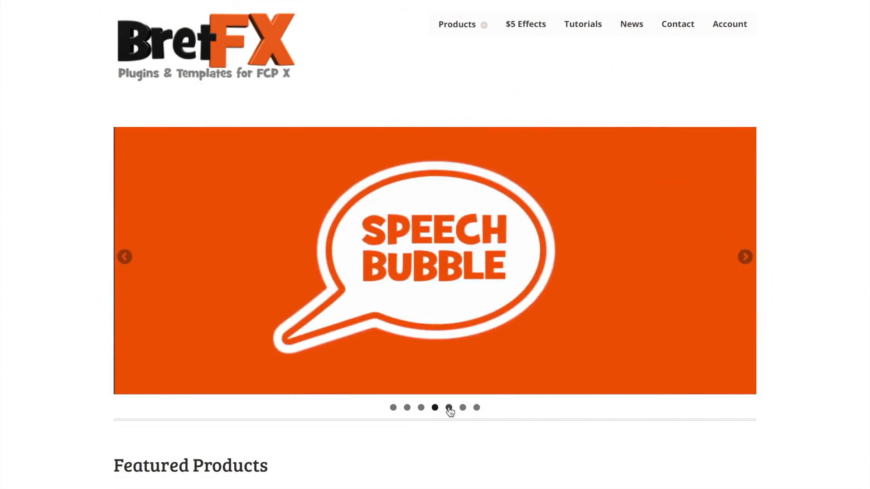
click(462, 408)
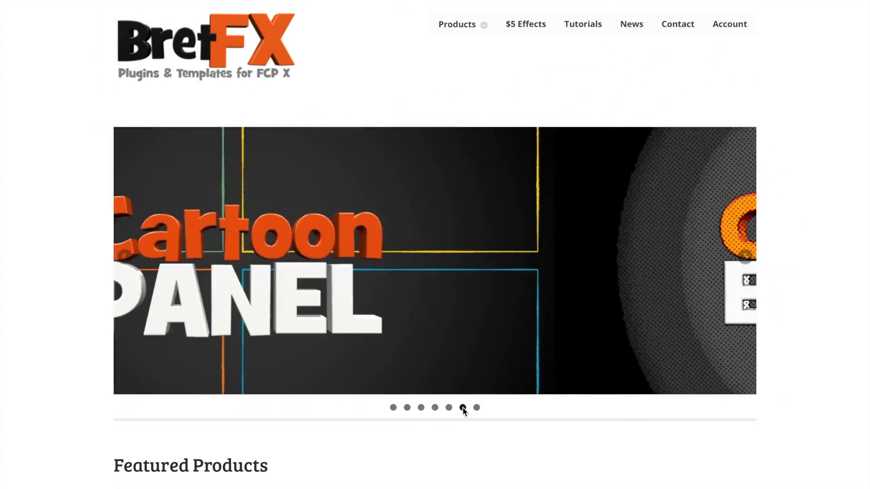
click(475, 408)
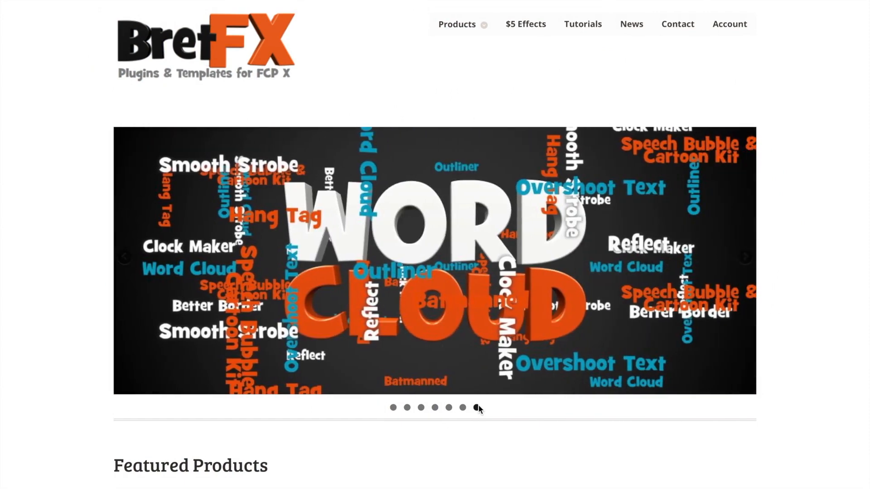